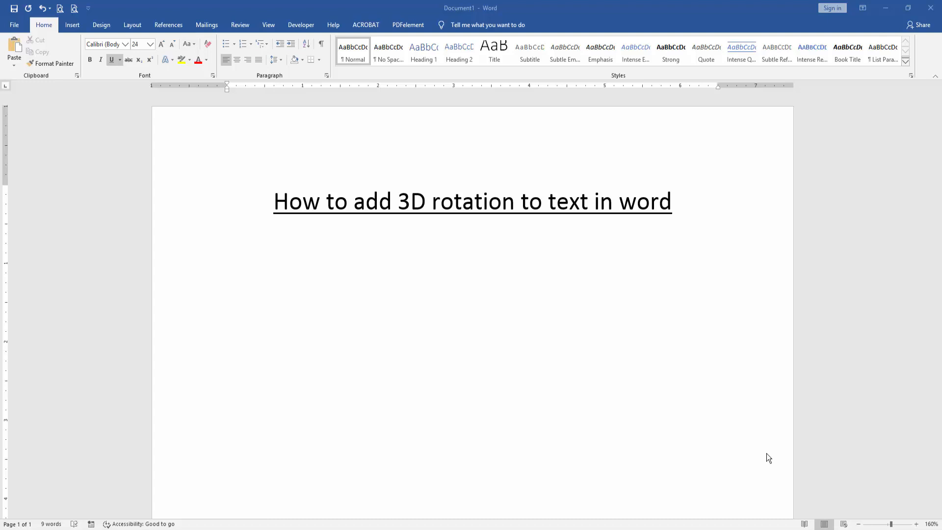
mouse_move(388, 344)
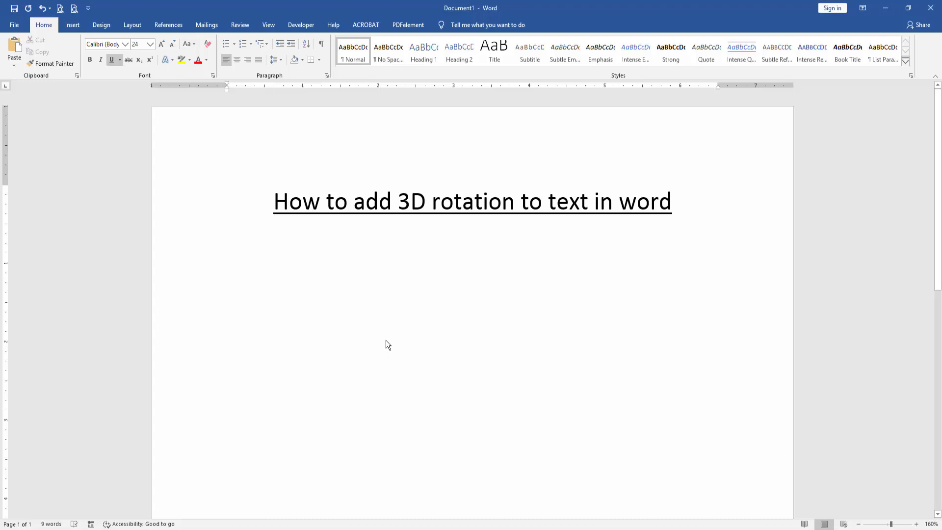
Step: Type '3D ROTATION' on a new line beneath the underlined title
text(3D)
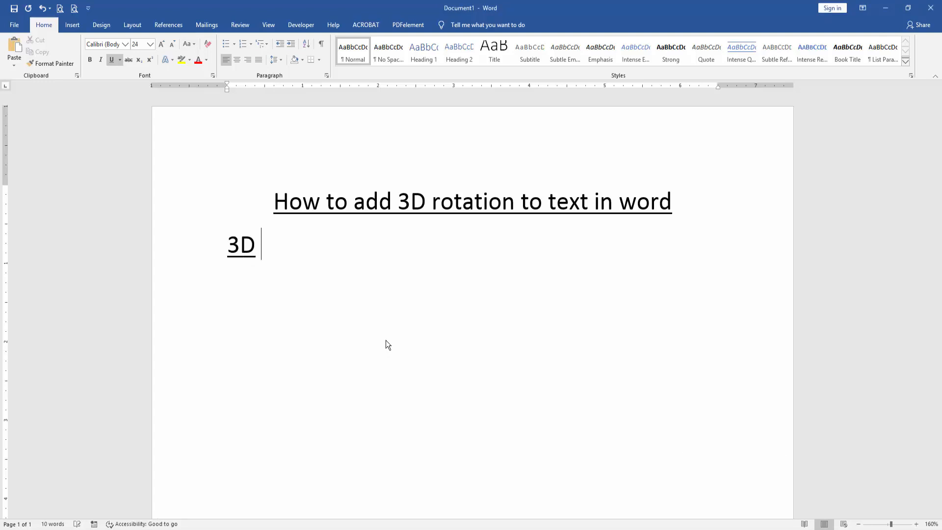
text(ROTATI)
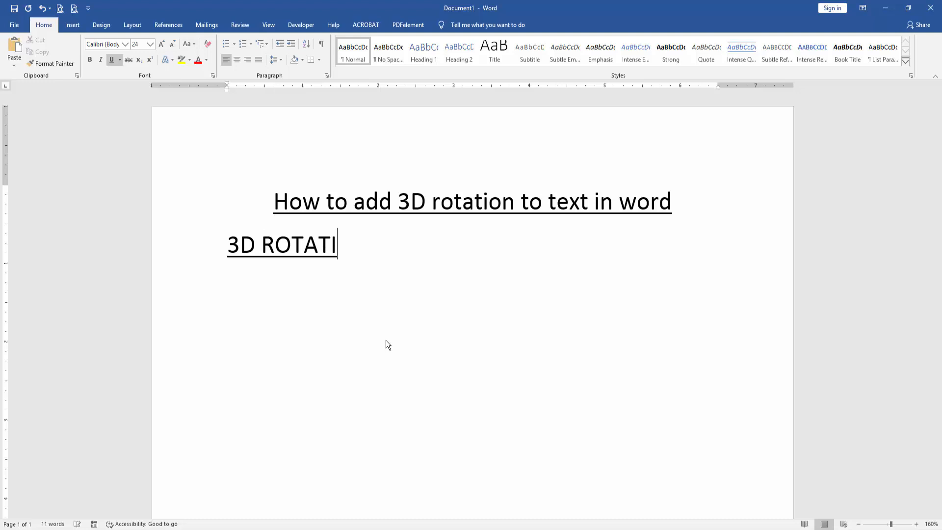
text(ON)
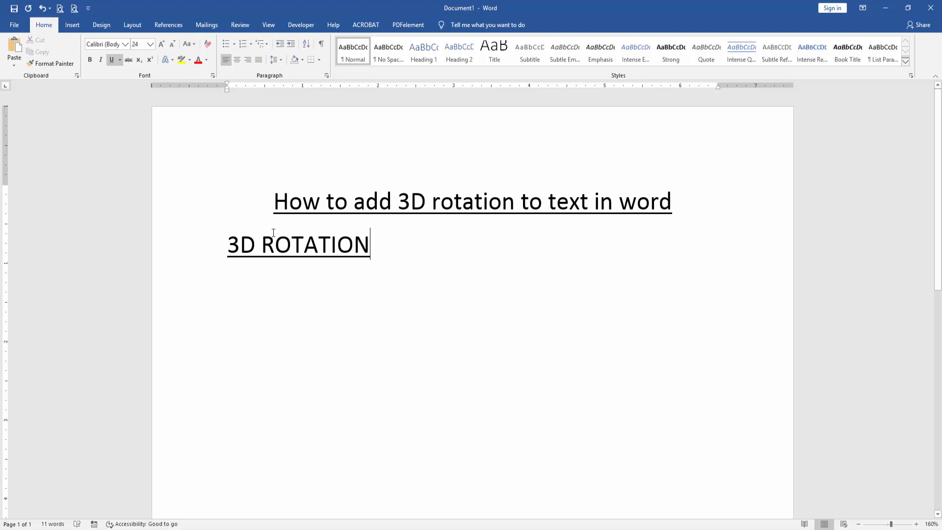
click(72, 25)
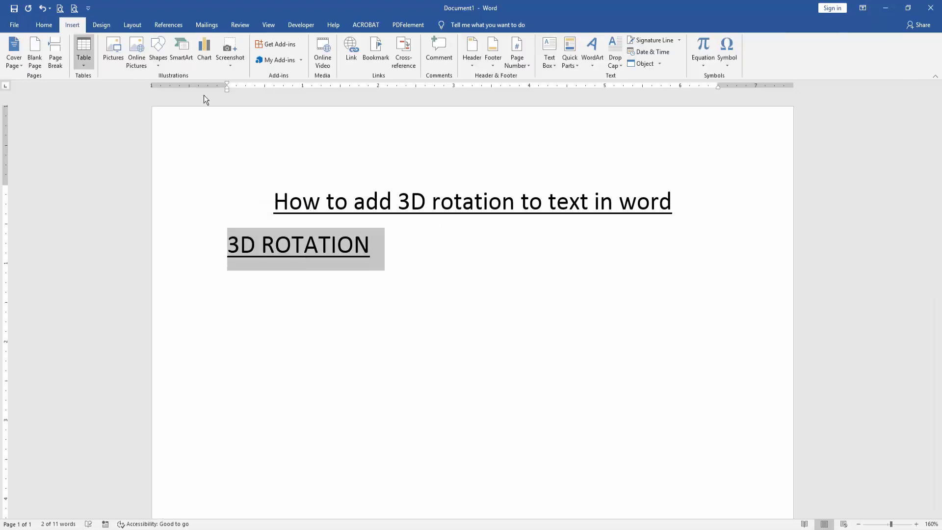
Step: Convert '3D ROTATION' into WordArt using a bold, dark shadowed gallery style
click(591, 48)
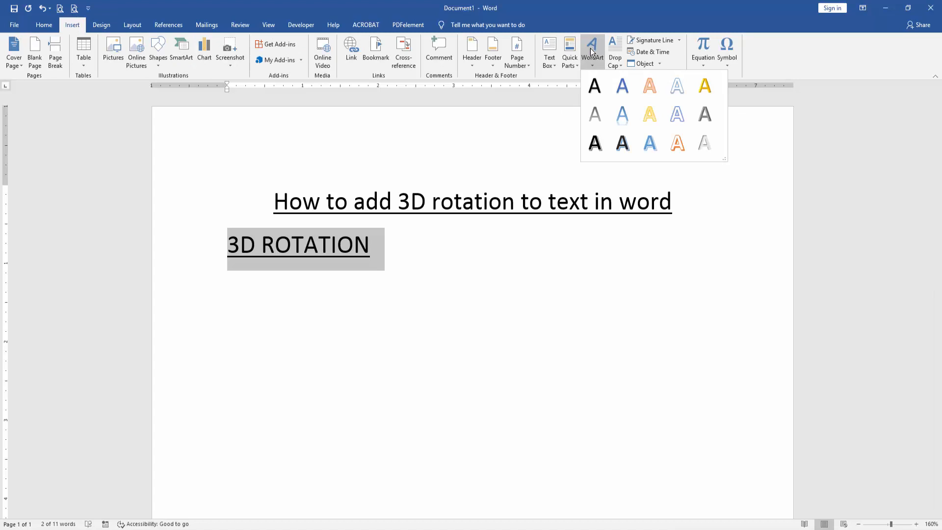
click(628, 148)
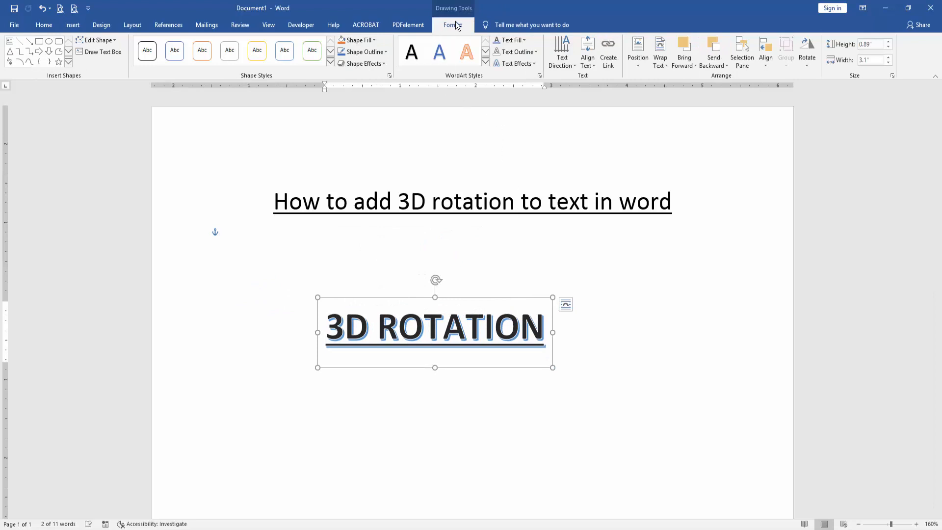
Step: Apply a perspective 3-D Rotation preset from Text Effects so the WordArt tilts upward
click(531, 172)
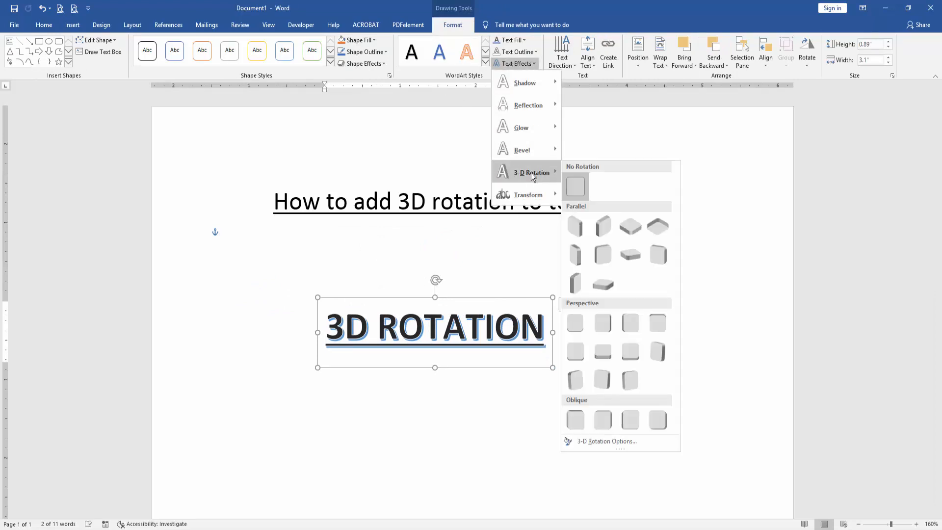
click(574, 283)
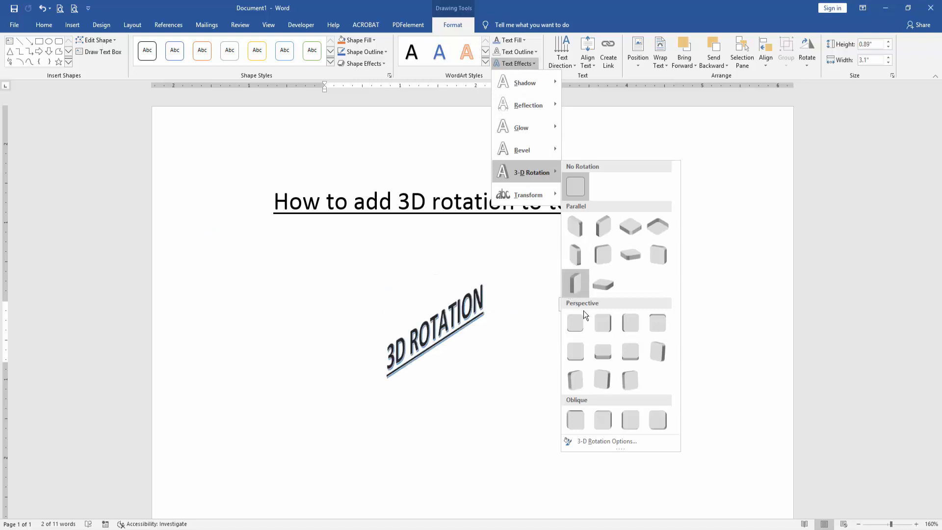
click(575, 378)
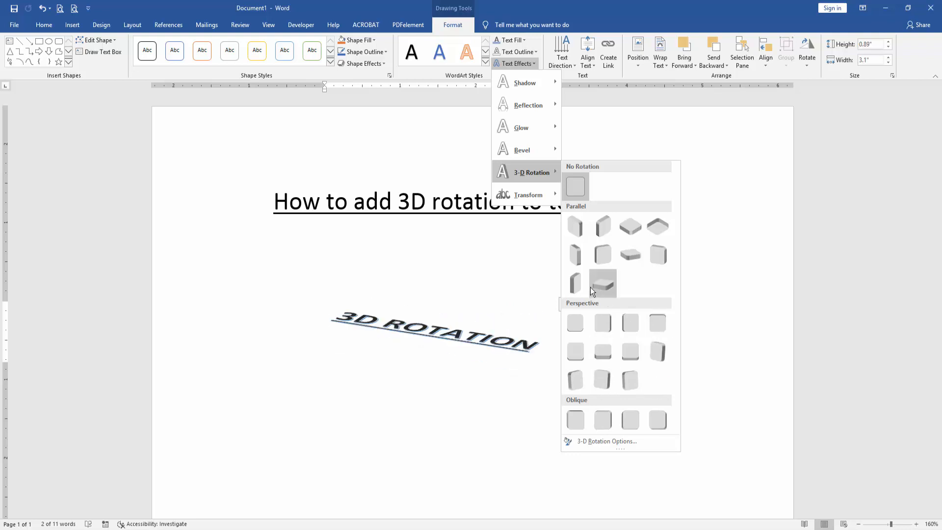
click(575, 323)
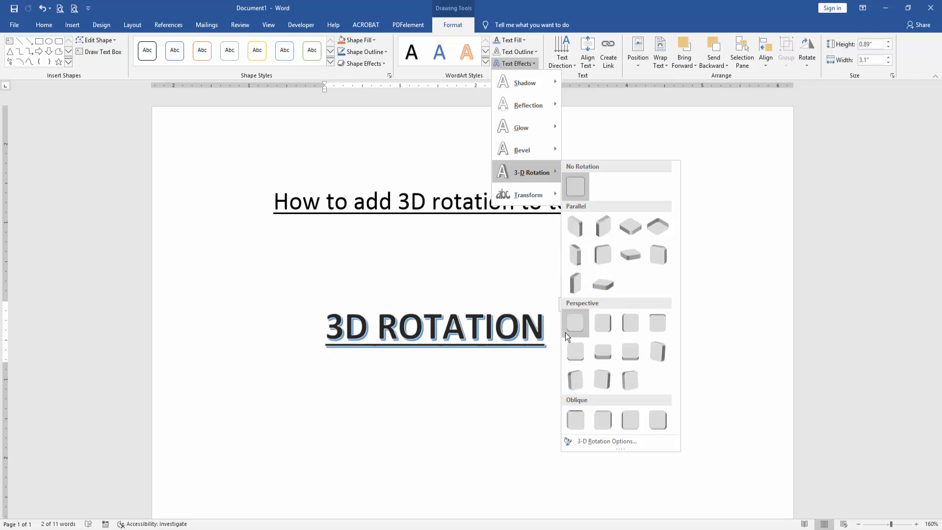
click(574, 378)
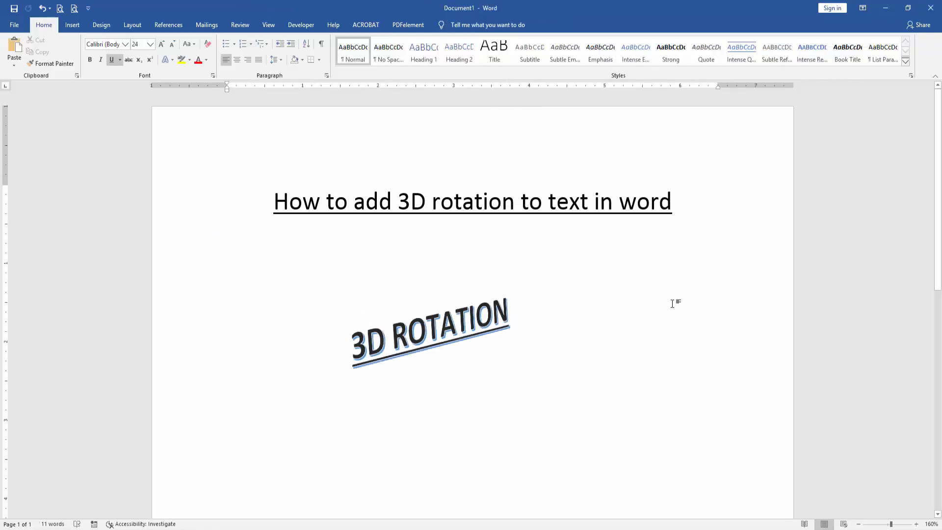
click(227, 244)
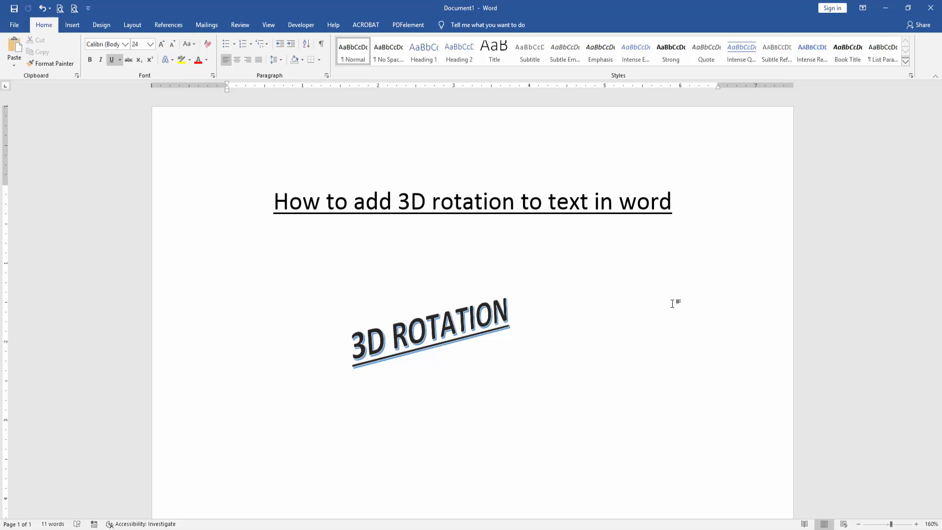
click(227, 243)
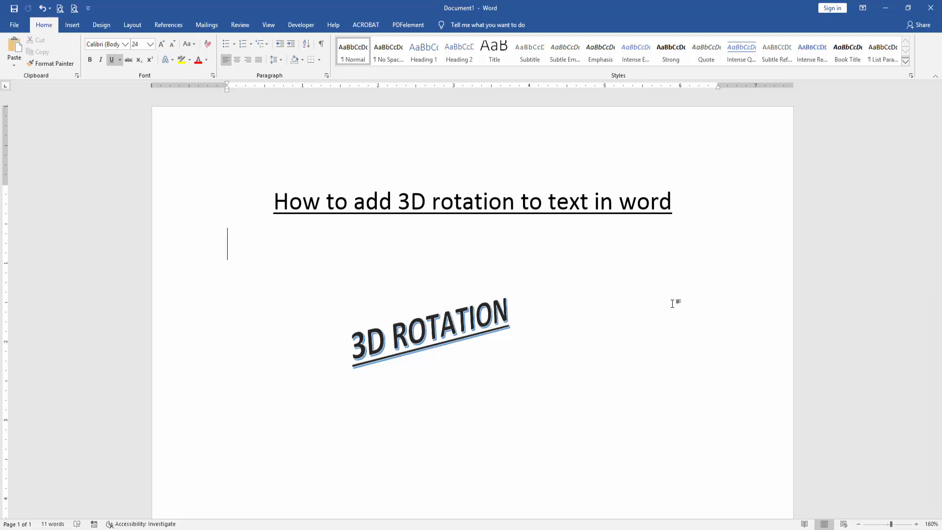